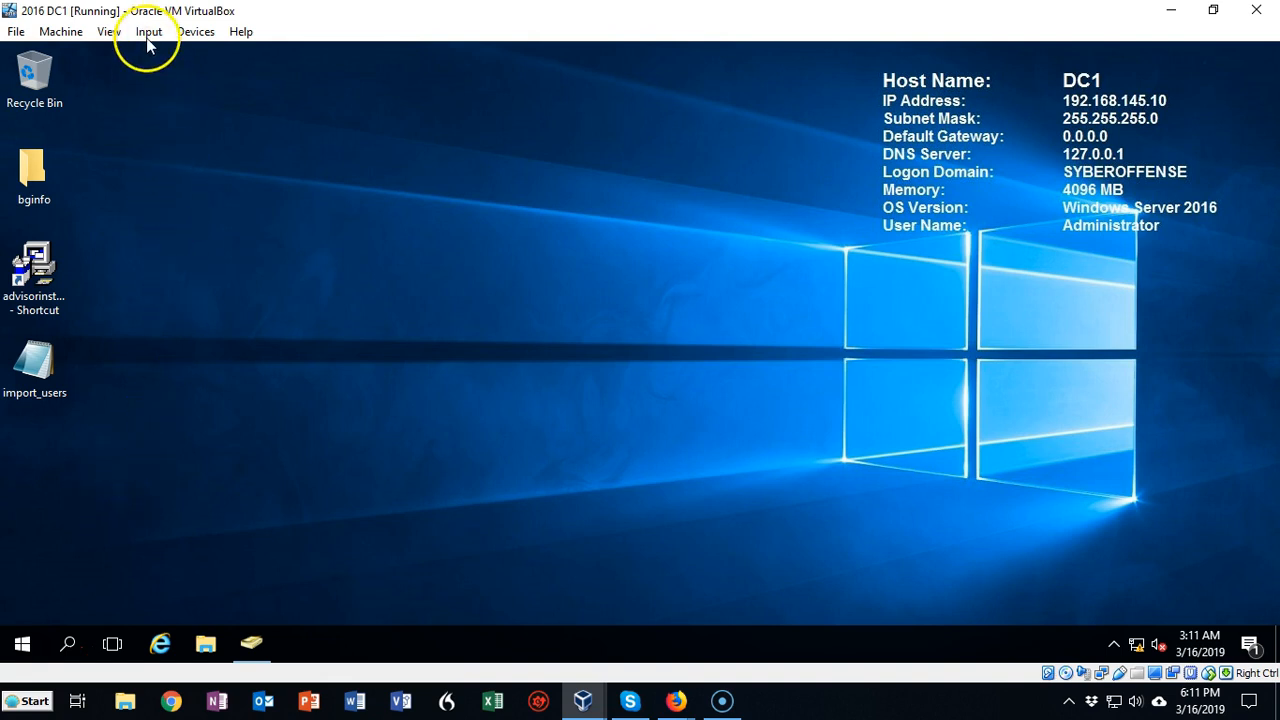
Send Ctrl-Alt-Del to the DC1 guest via Input > Keyboard to show the security options screen
left_click(148, 32)
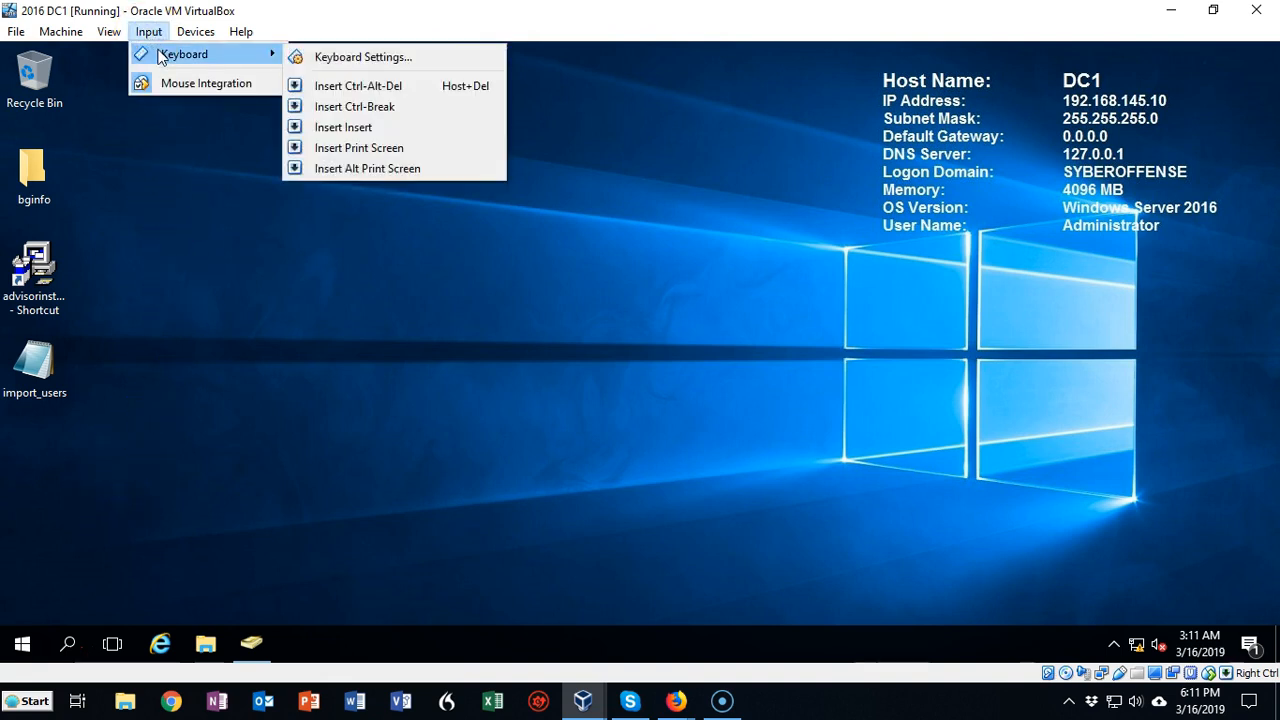
mouse_move(356, 84)
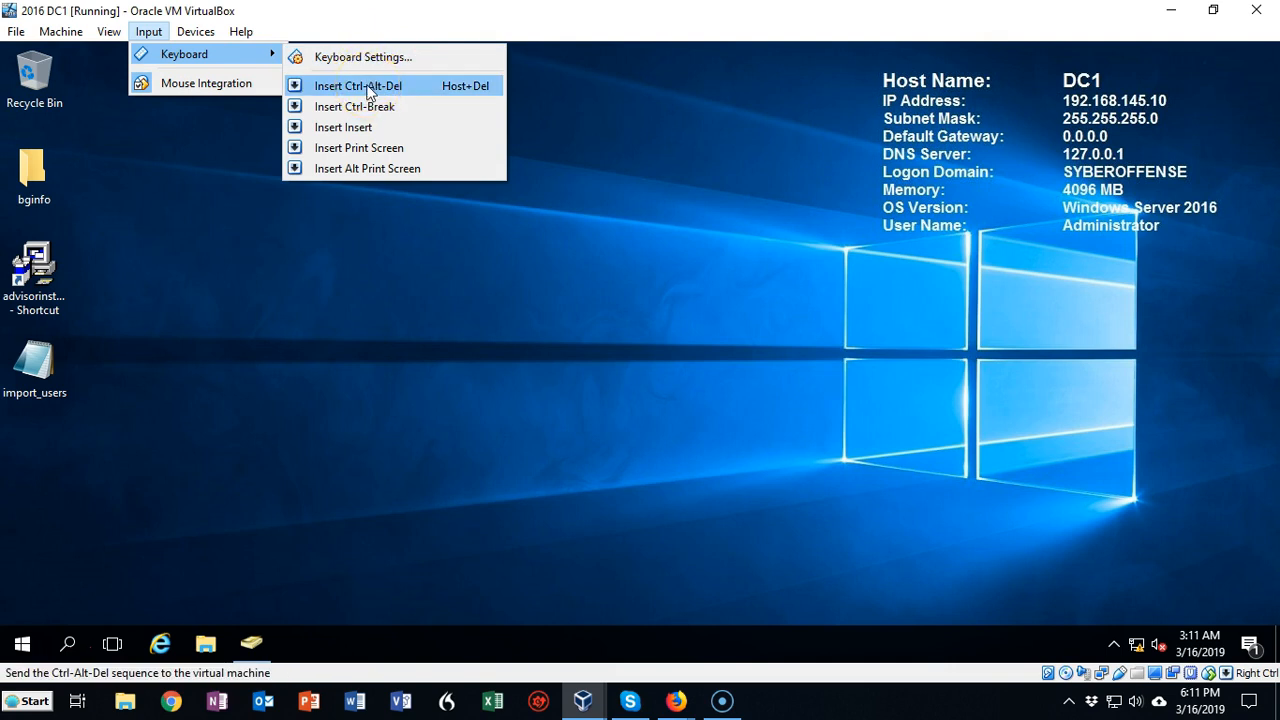
left_click(356, 84)
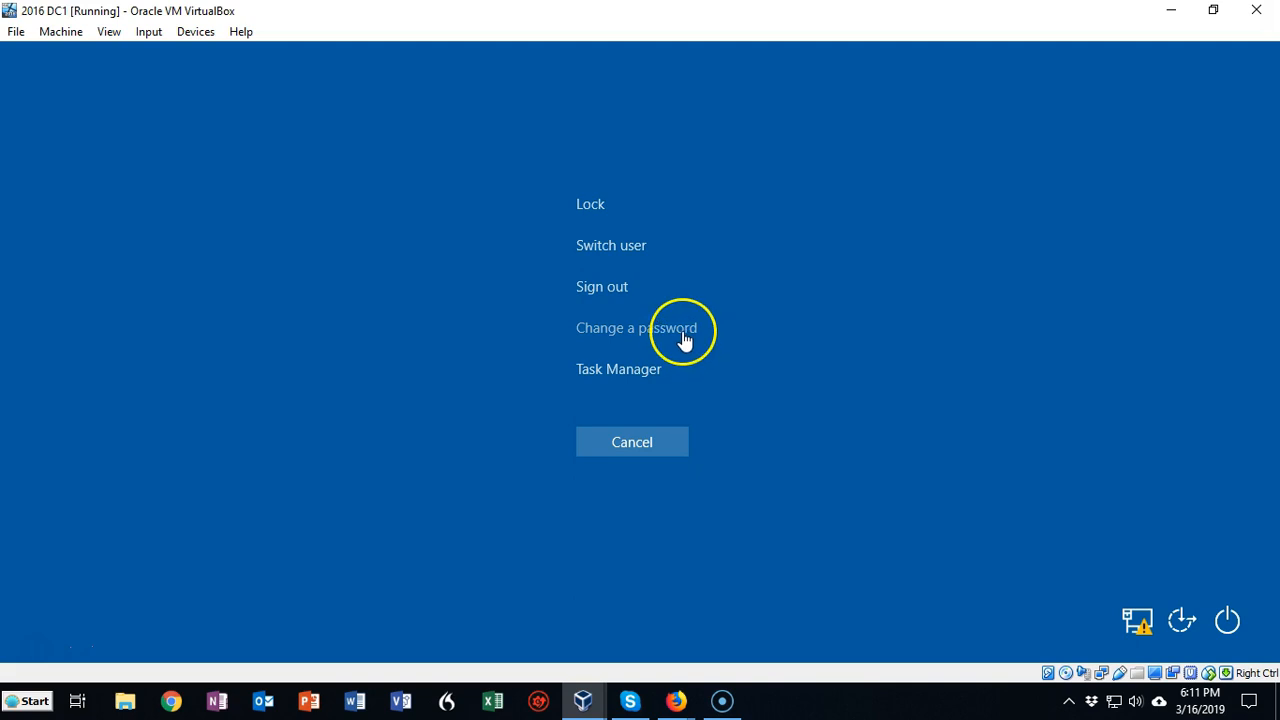
Start 'Change a password' for the domain Administrator and focus the old and new password entries
left_click(636, 328)
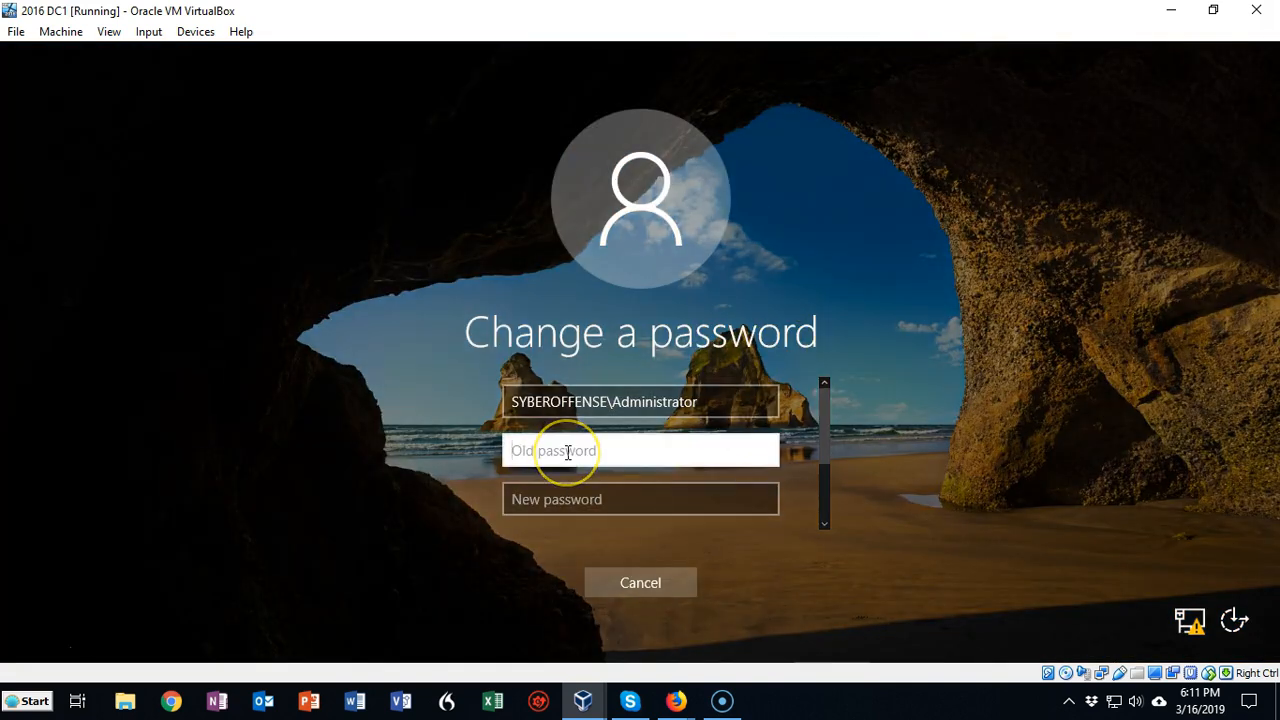
left_click(640, 500)
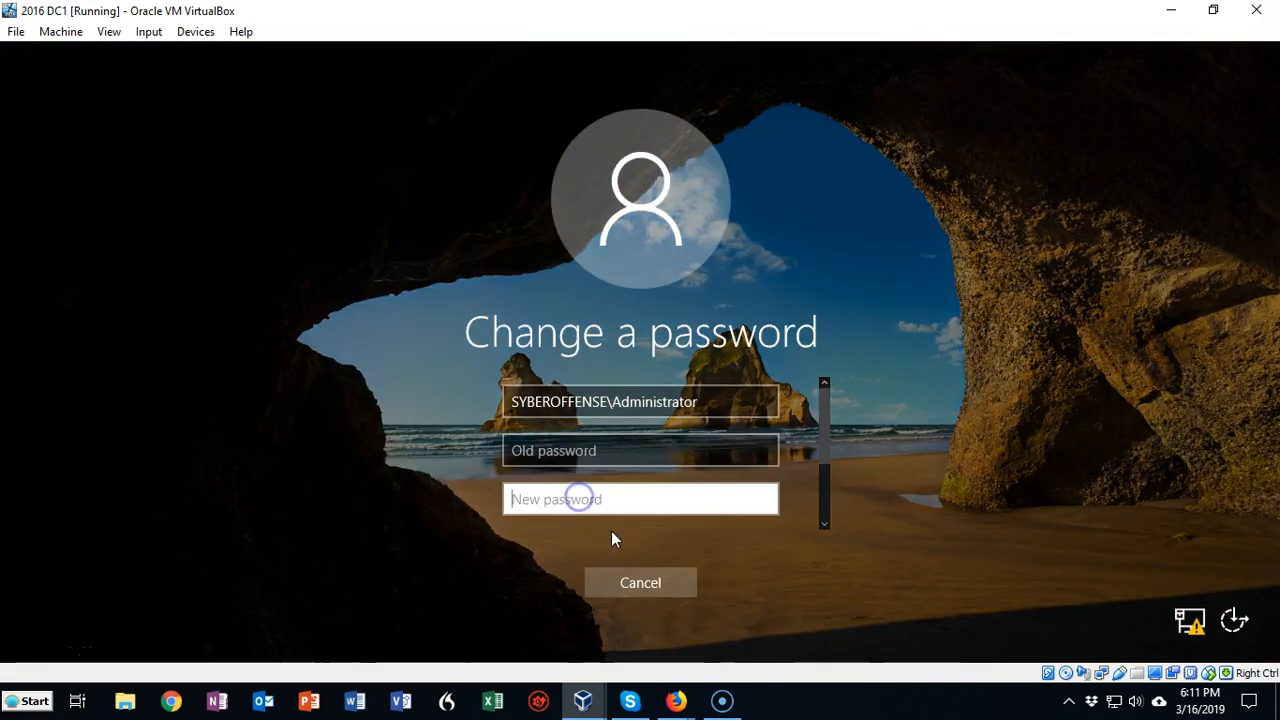
mouse_move(672, 572)
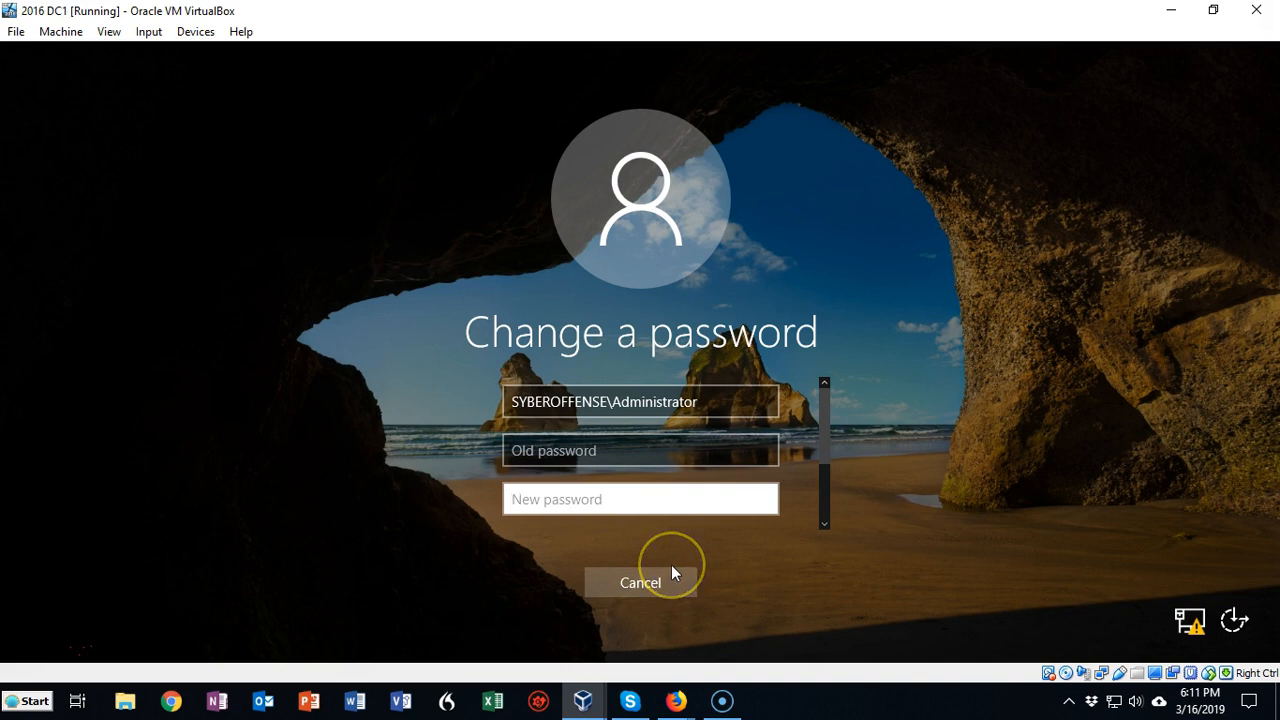
left_click(640, 500)
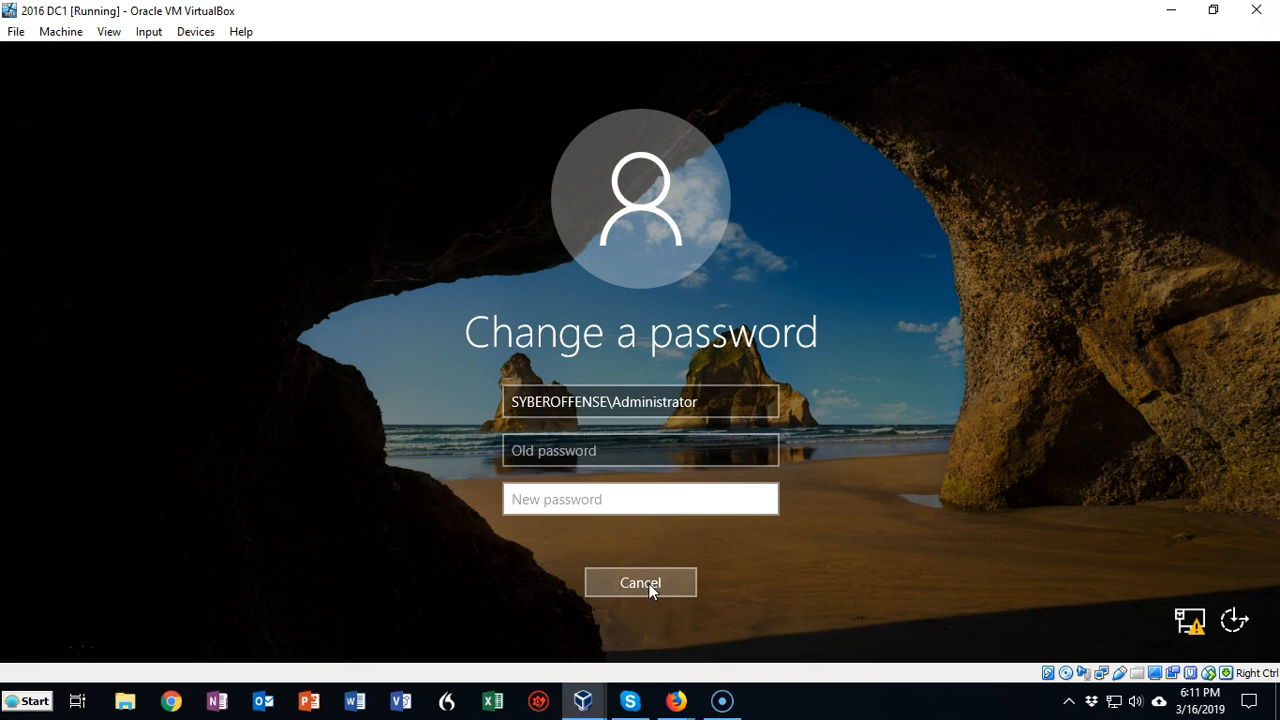
Cancel the password change and return to the desktop
left_click(640, 582)
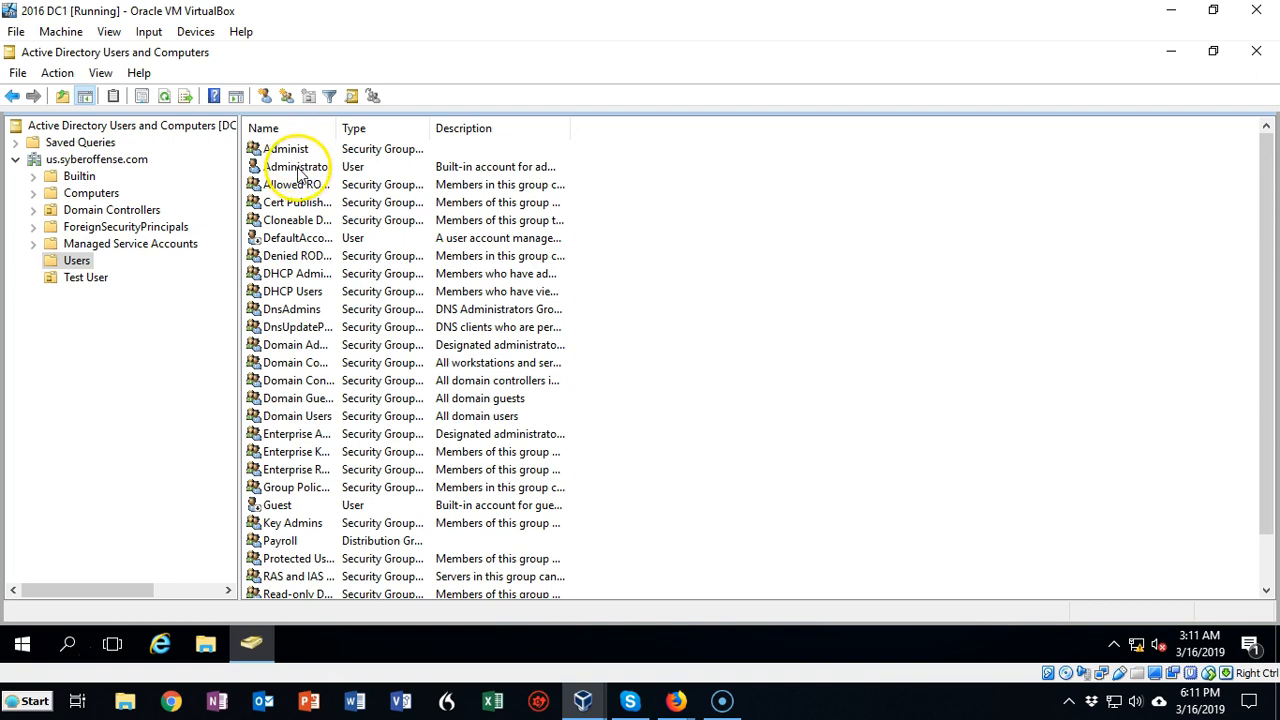
Begin Reset Password for Administrator and toggle 'User must change password at next logon'
right_click(296, 166)
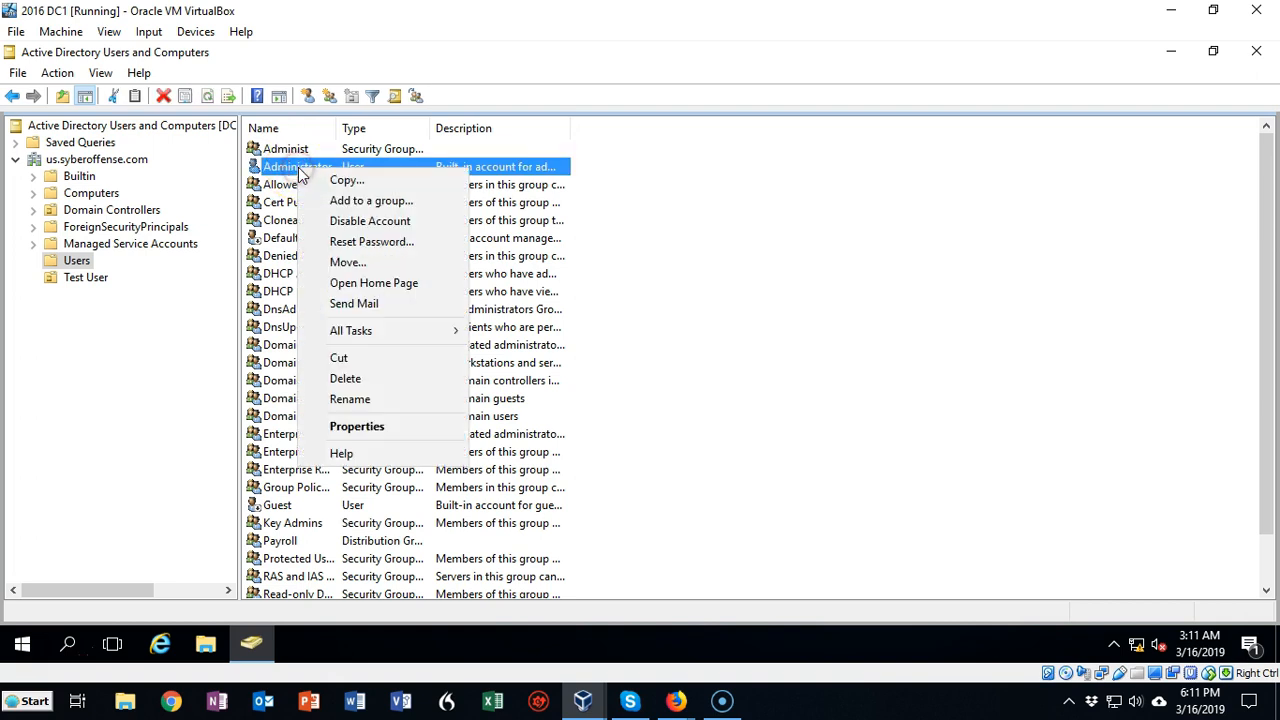
left_click(372, 240)
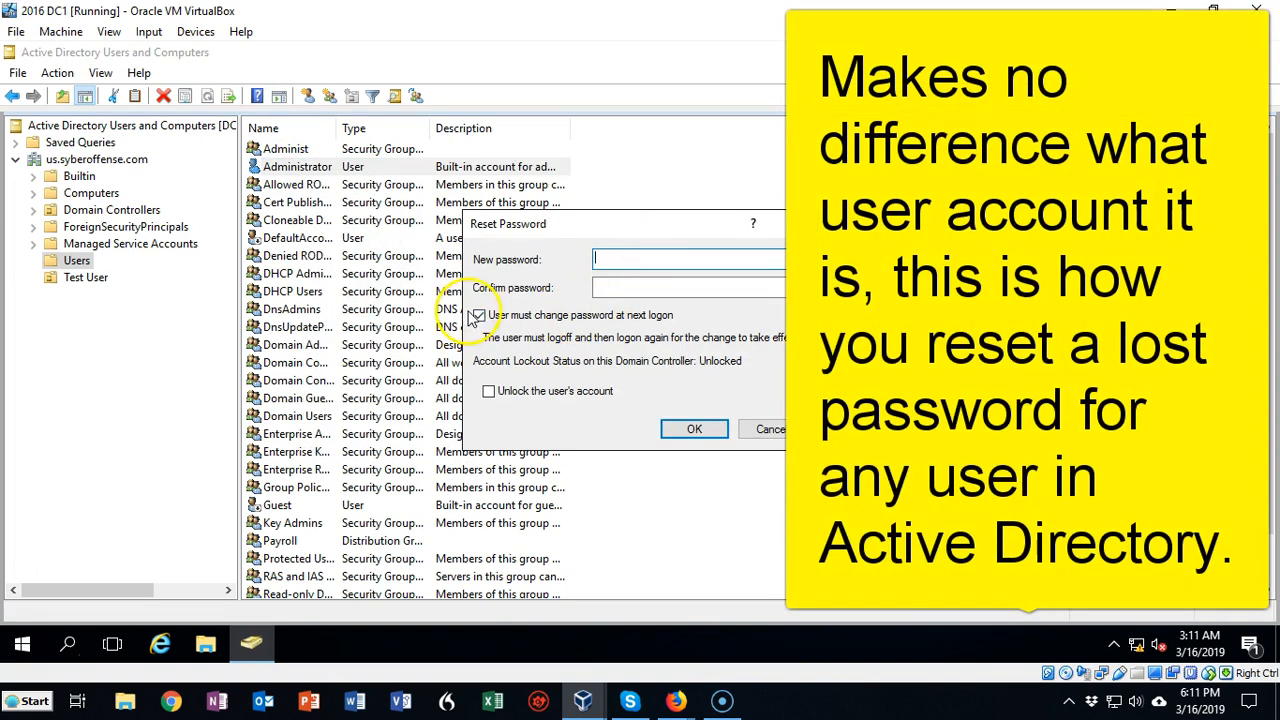
left_click(480, 316)
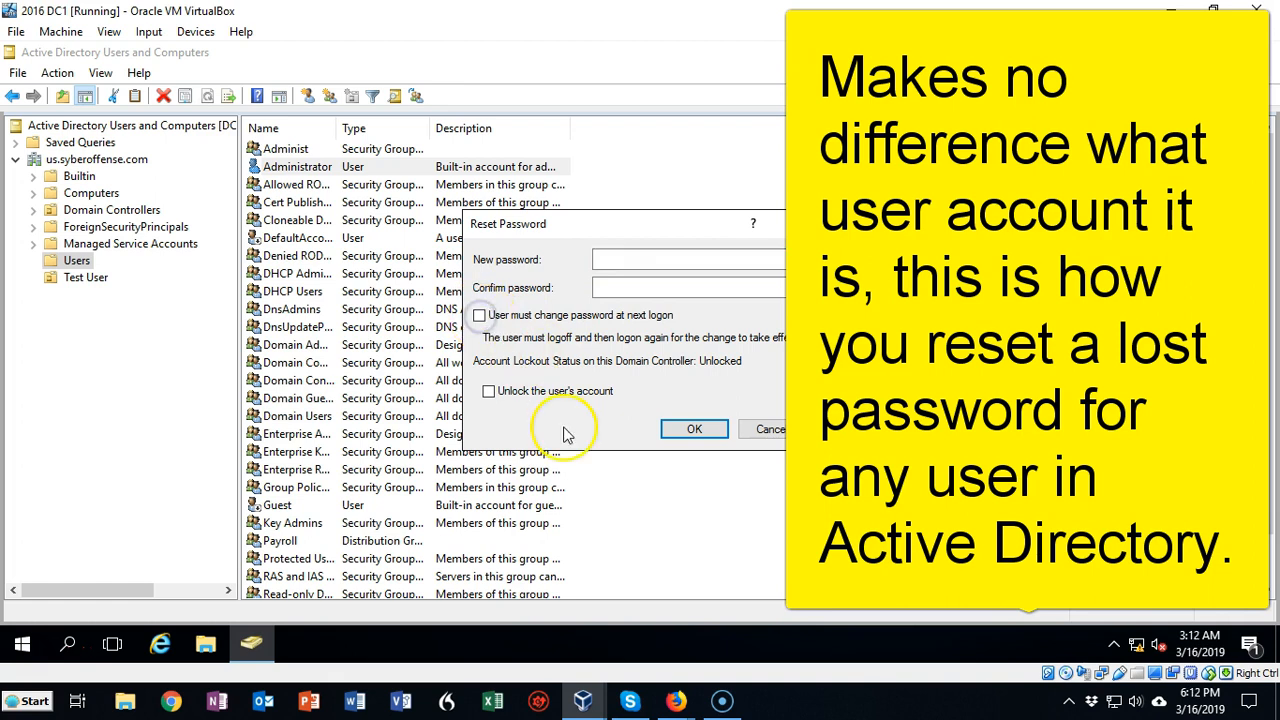